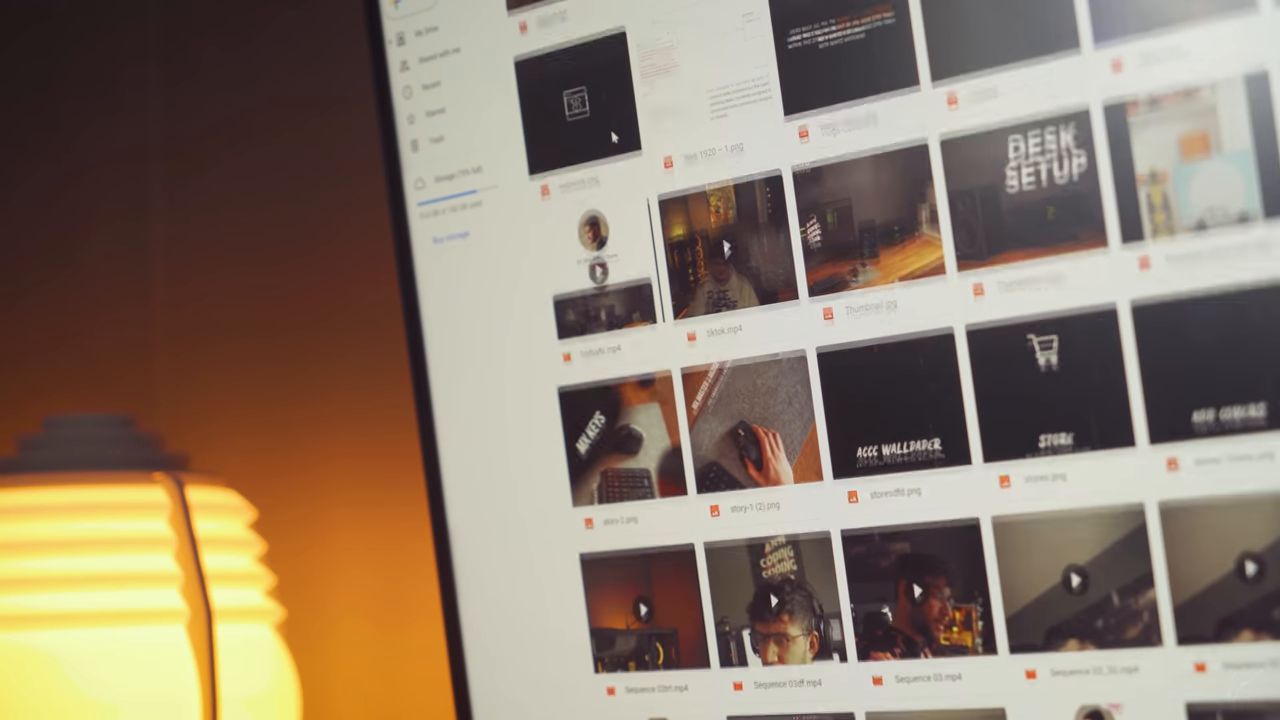
scroll("down", 3)
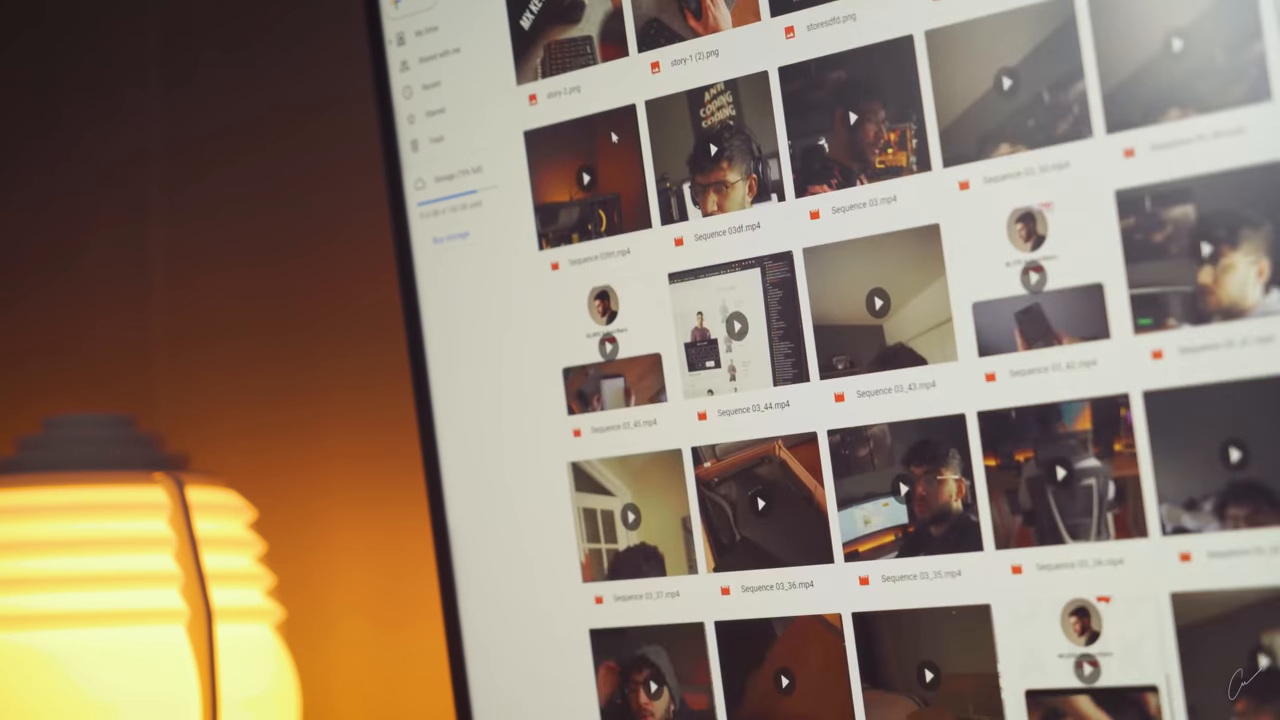